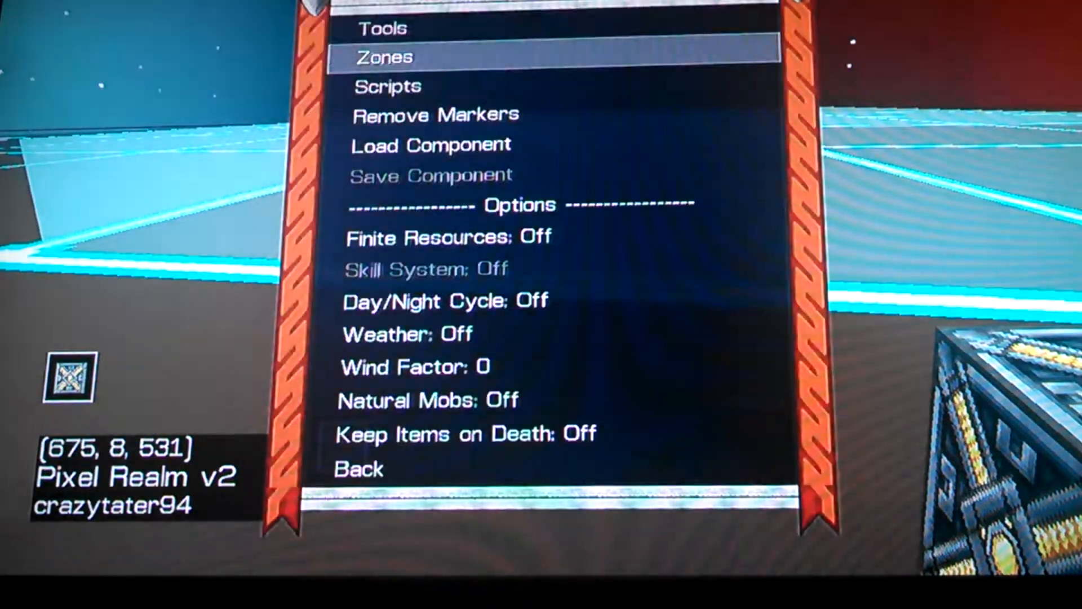
Step: Show the Edit Zones table listing the spawn and World zones' permissions
left_click(381, 56)
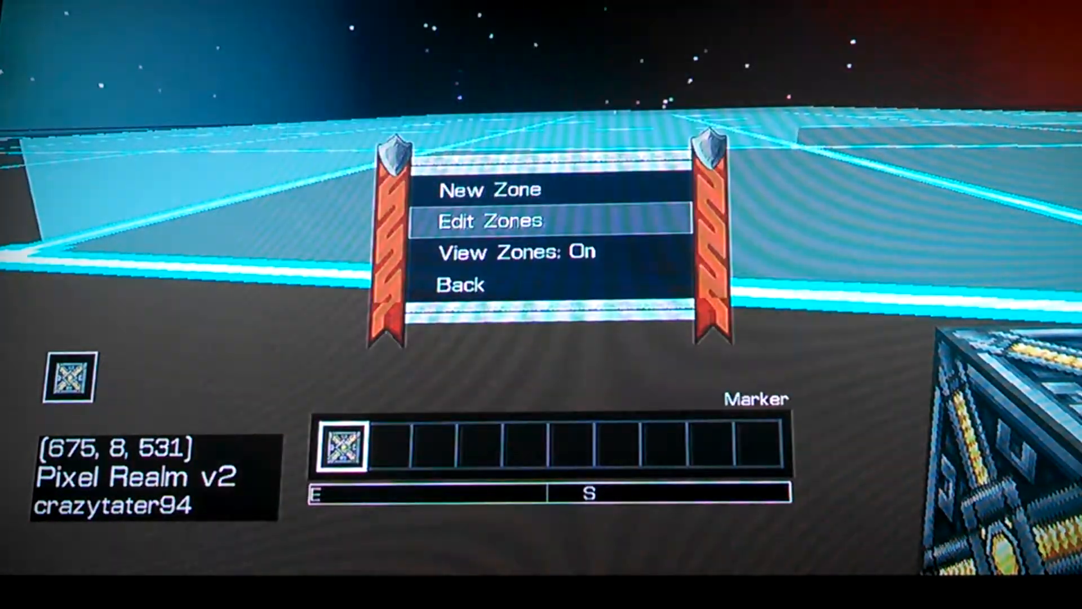
left_click(488, 220)
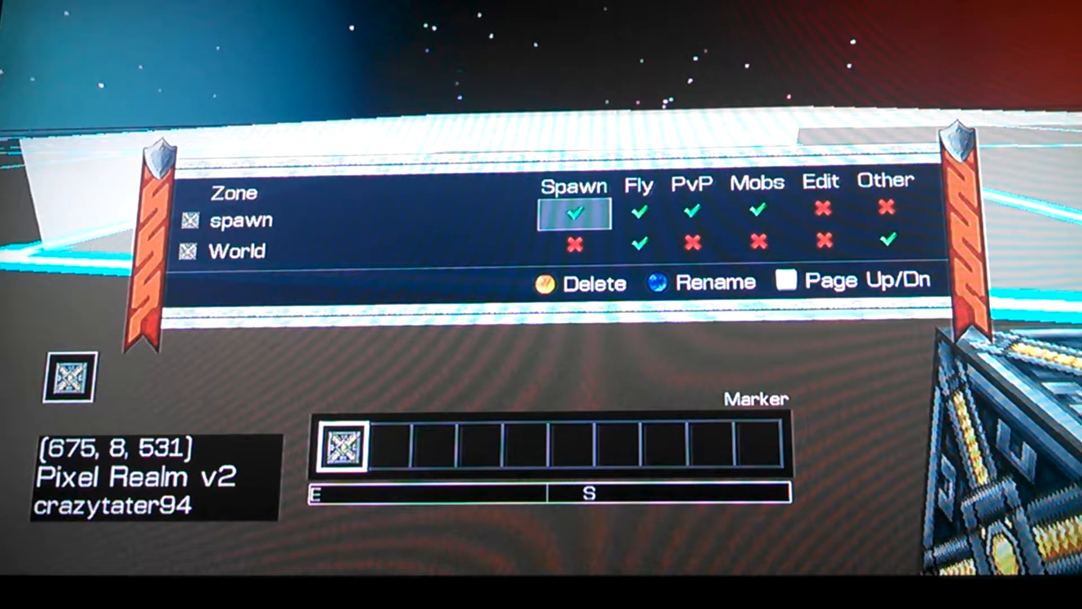
Step: Toggle a permission checkbox on the spawn zone's row
left_click(574, 215)
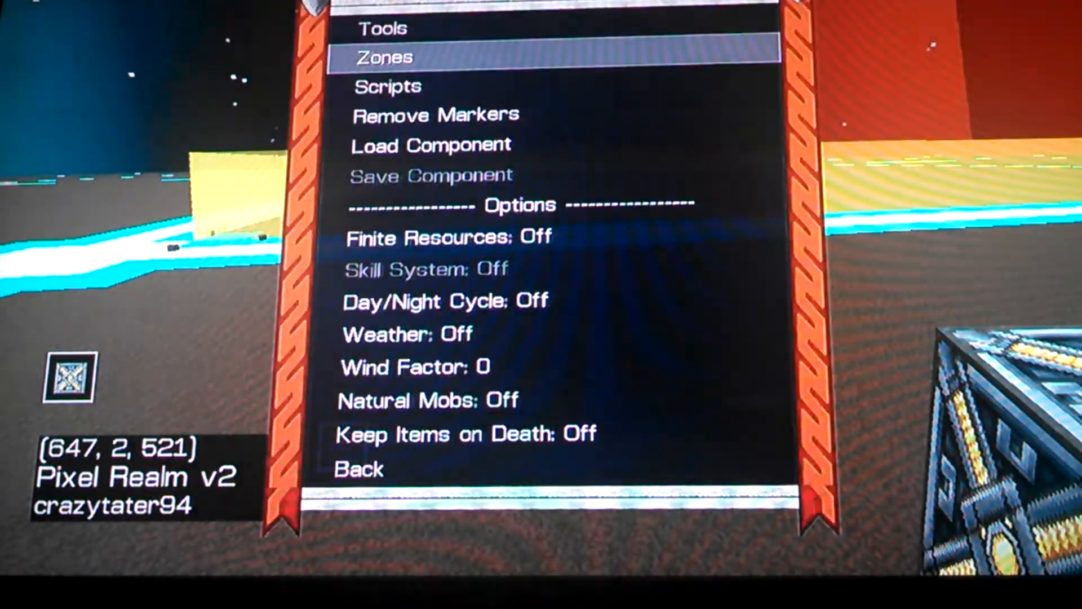
Step: Reach the zone's settings and start a value for Combat Level Difference
left_click(386, 56)
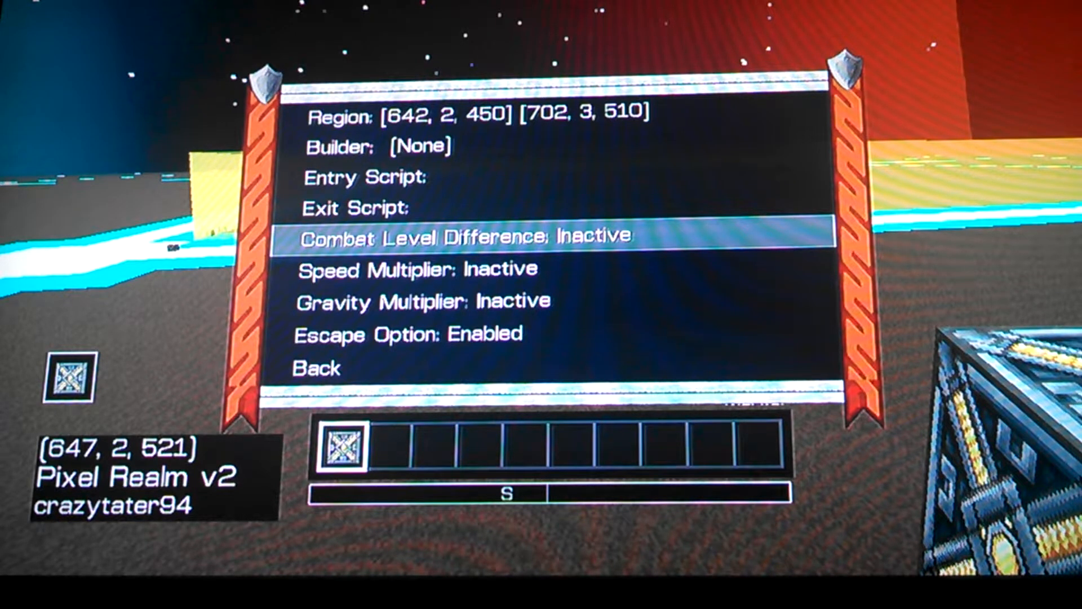
left_click(461, 238)
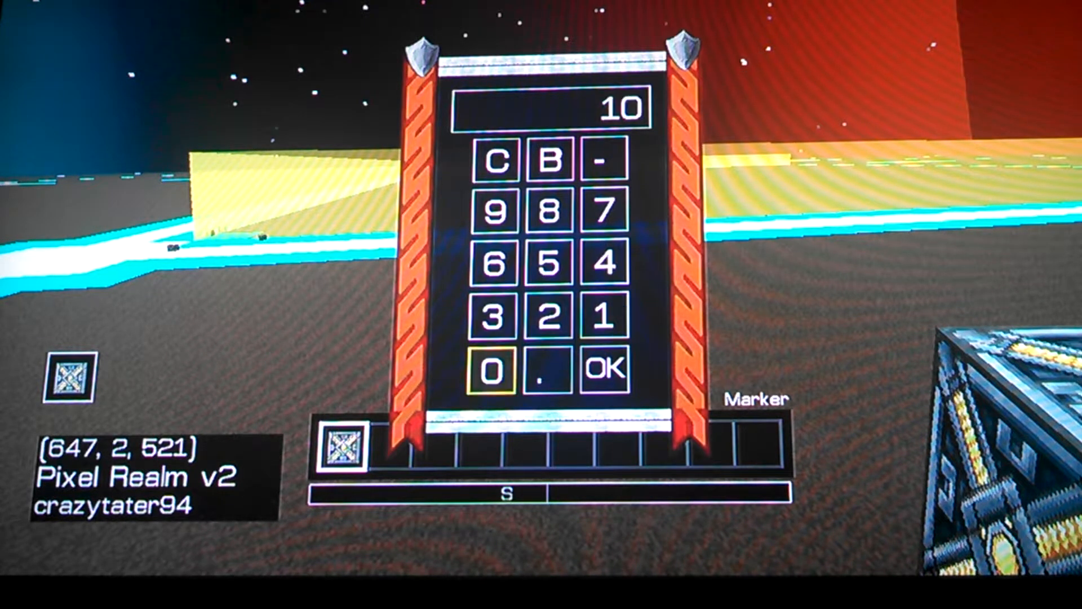
Step: Save combat level difference 10 and enter speed multiplier 0.010
left_click(604, 367)
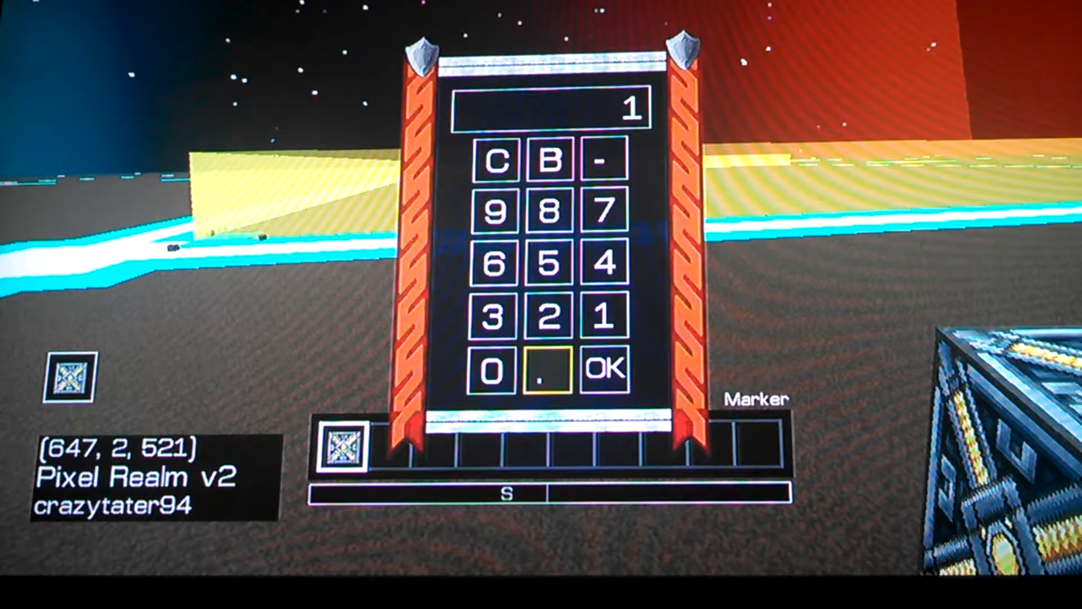
left_click(548, 326)
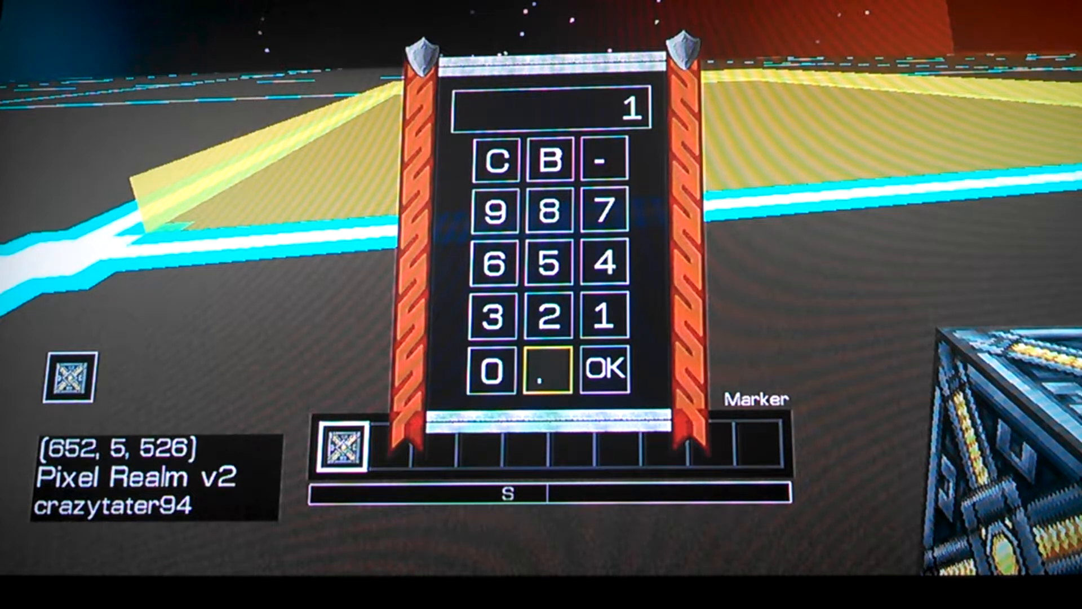
left_click(496, 368)
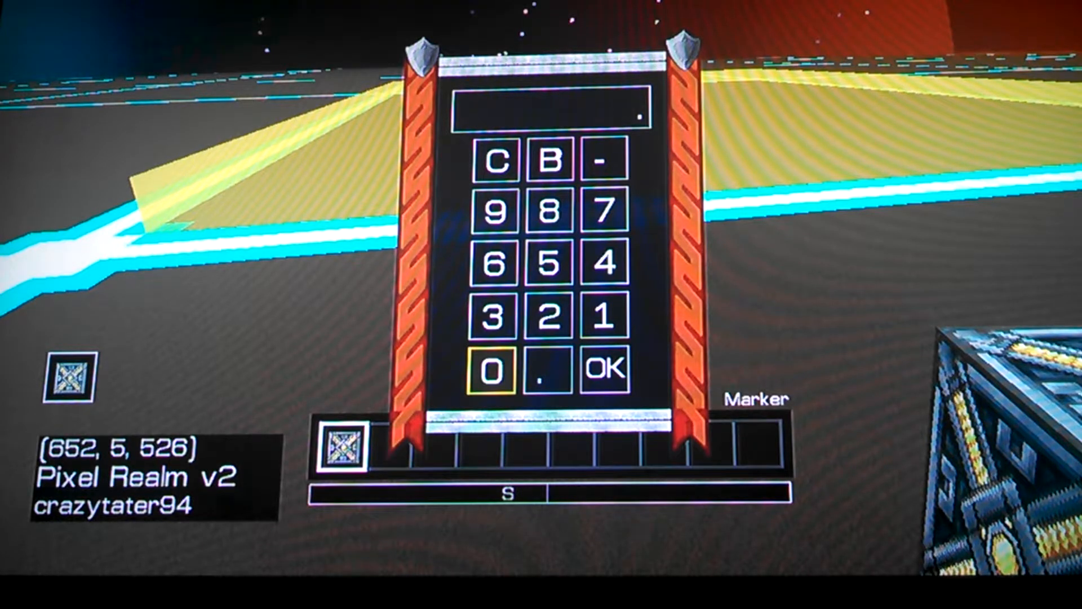
left_click(602, 322)
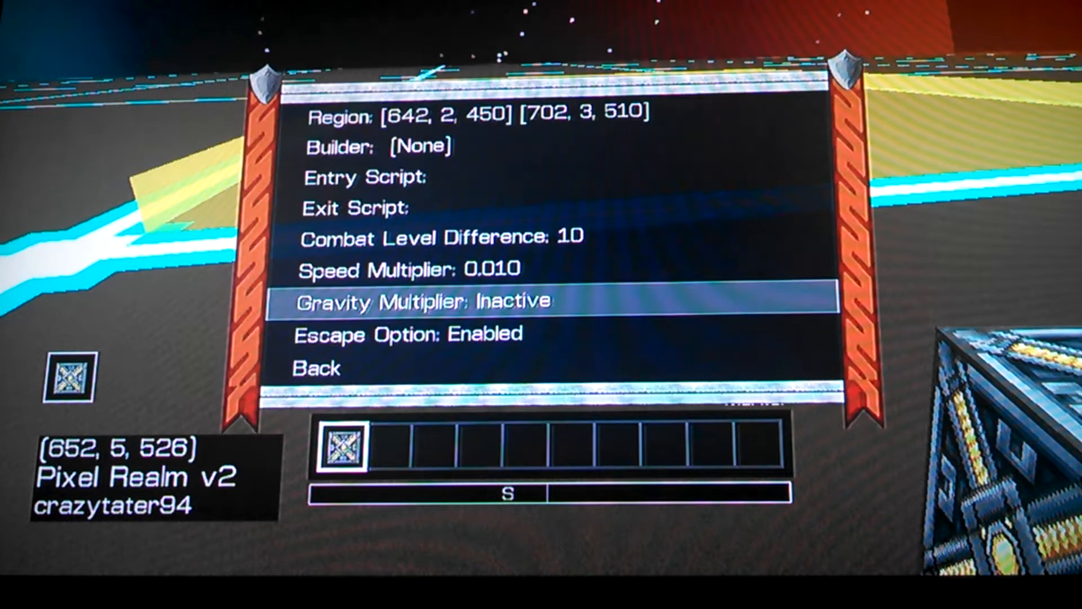
key("Down")
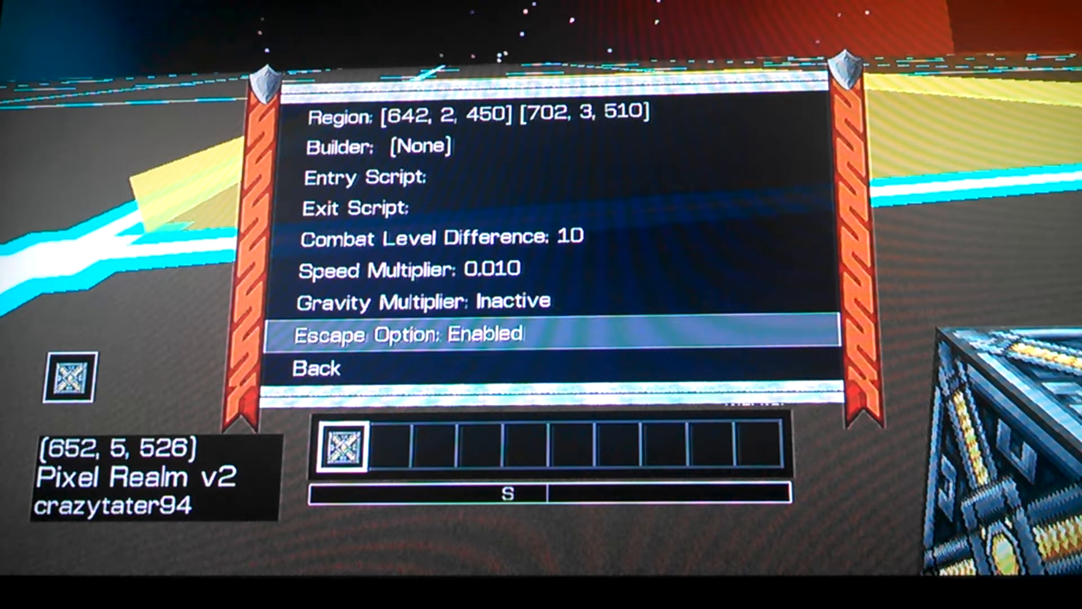